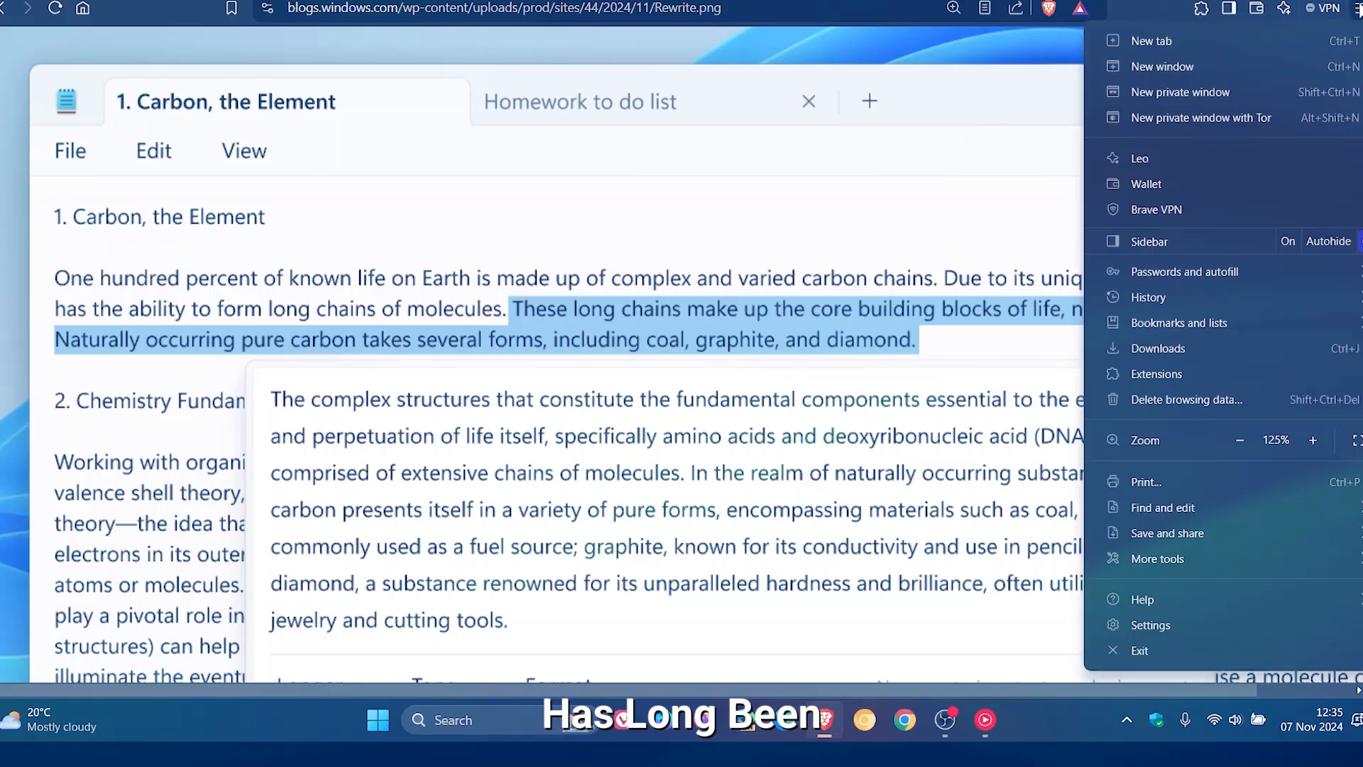
Generate a 'medieval castle' with Generative fill inside the selected sky-and-hill rectangle.
click(1241, 440)
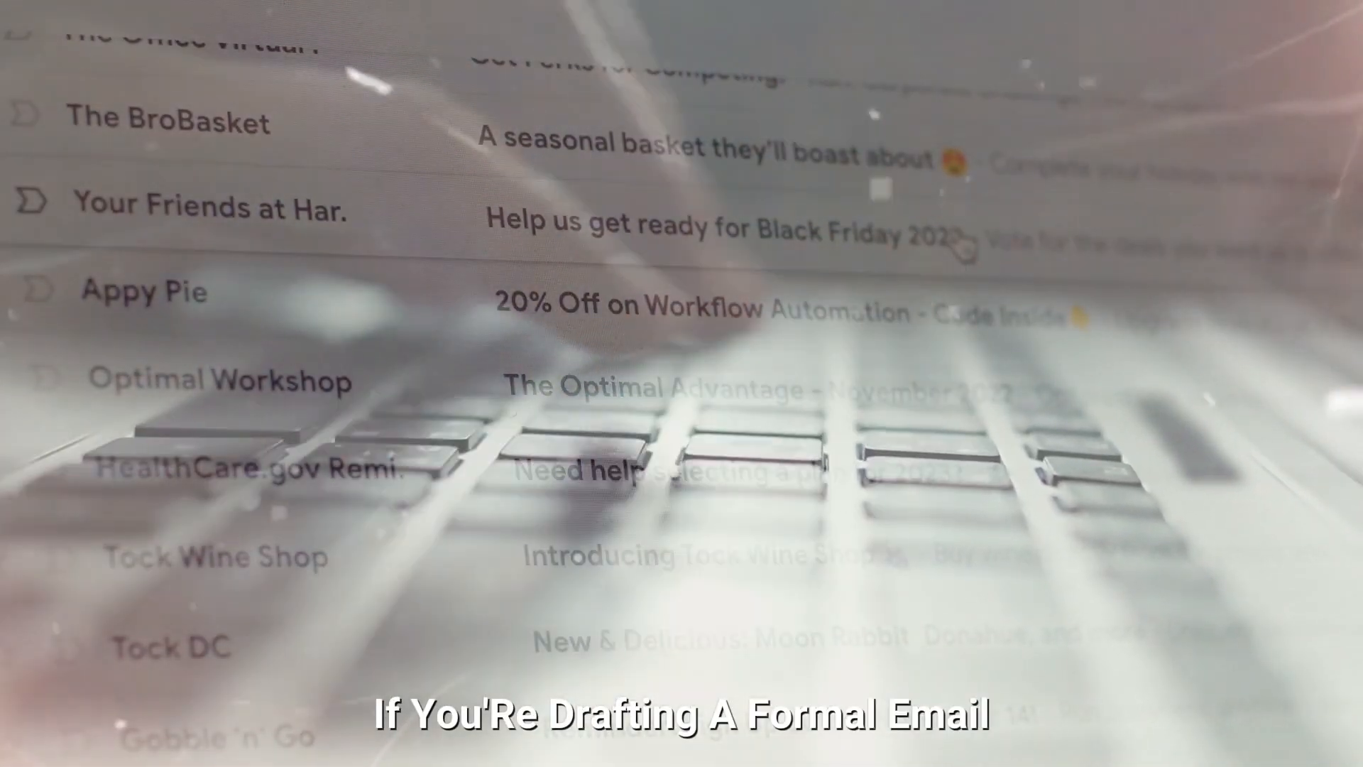
scroll(down, 3)
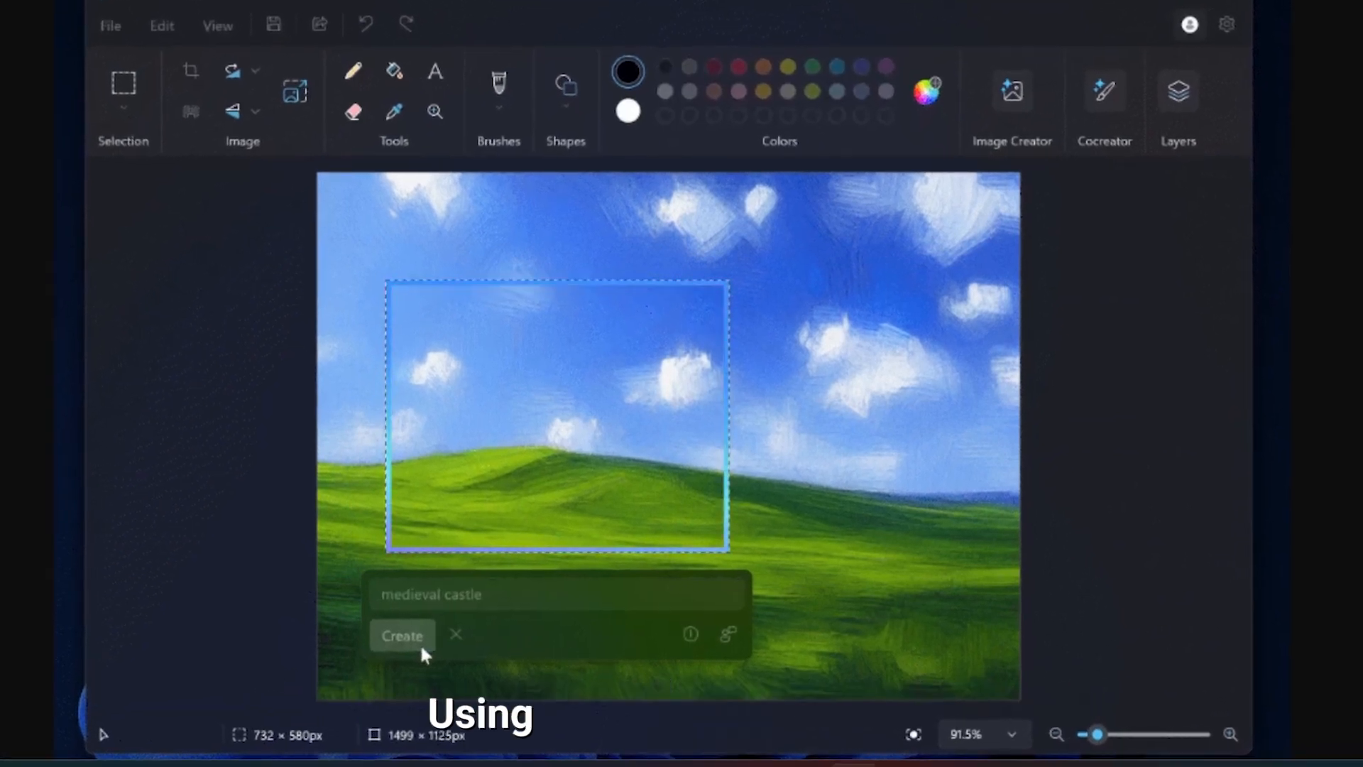
click(402, 634)
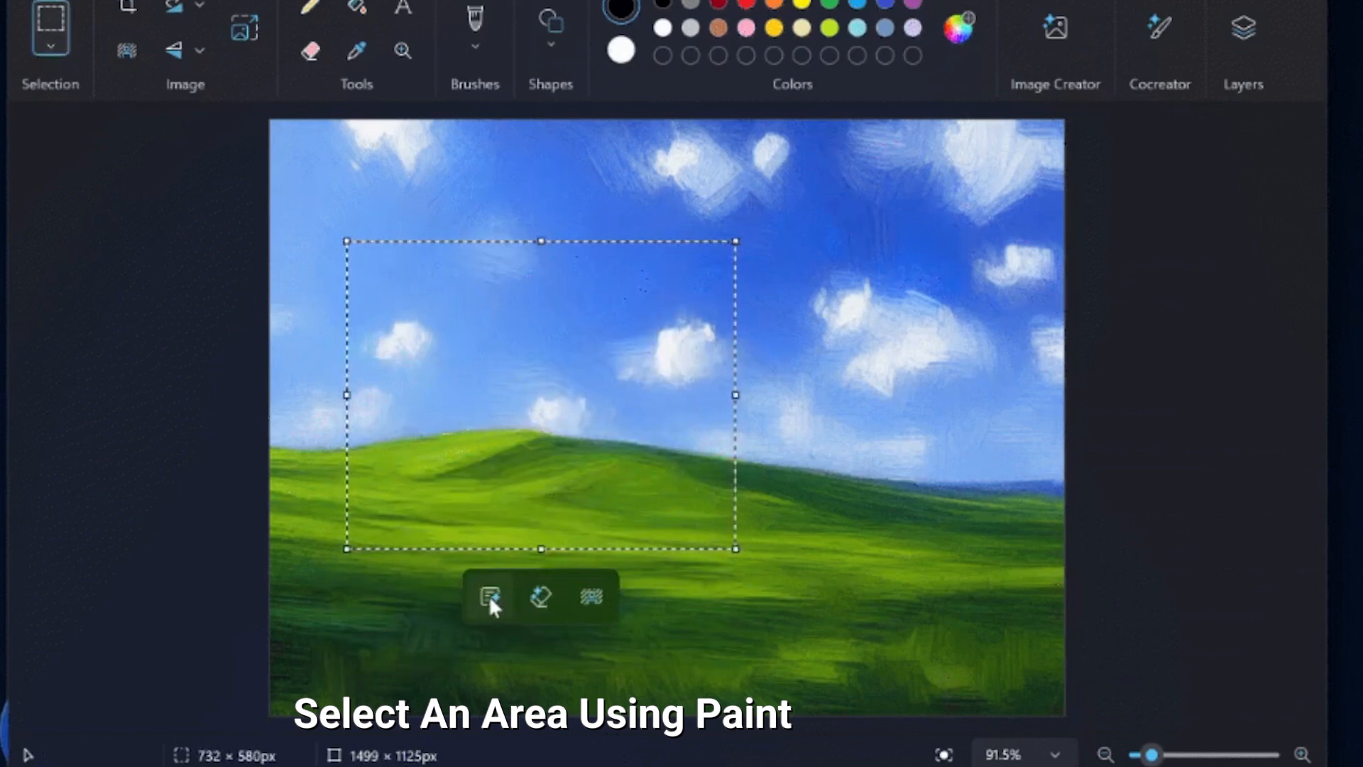
click(490, 598)
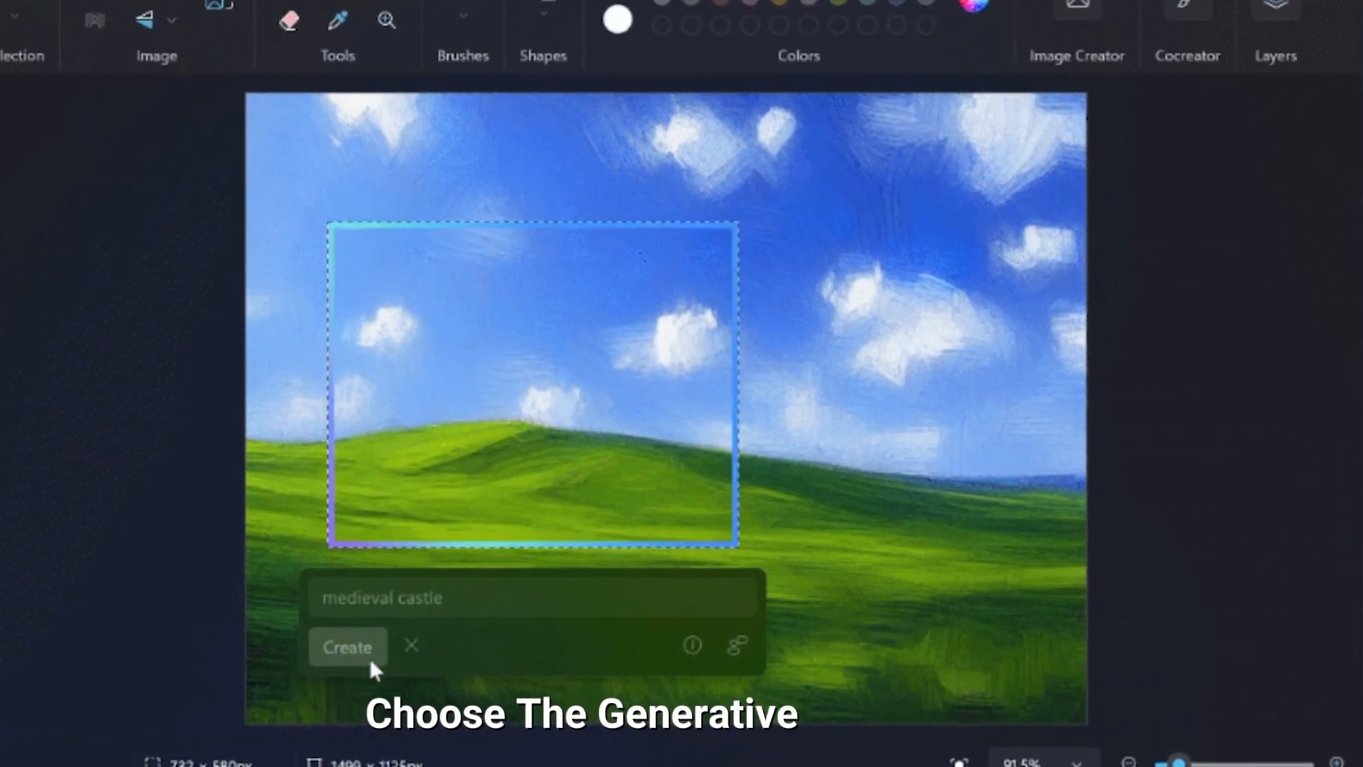
click(346, 648)
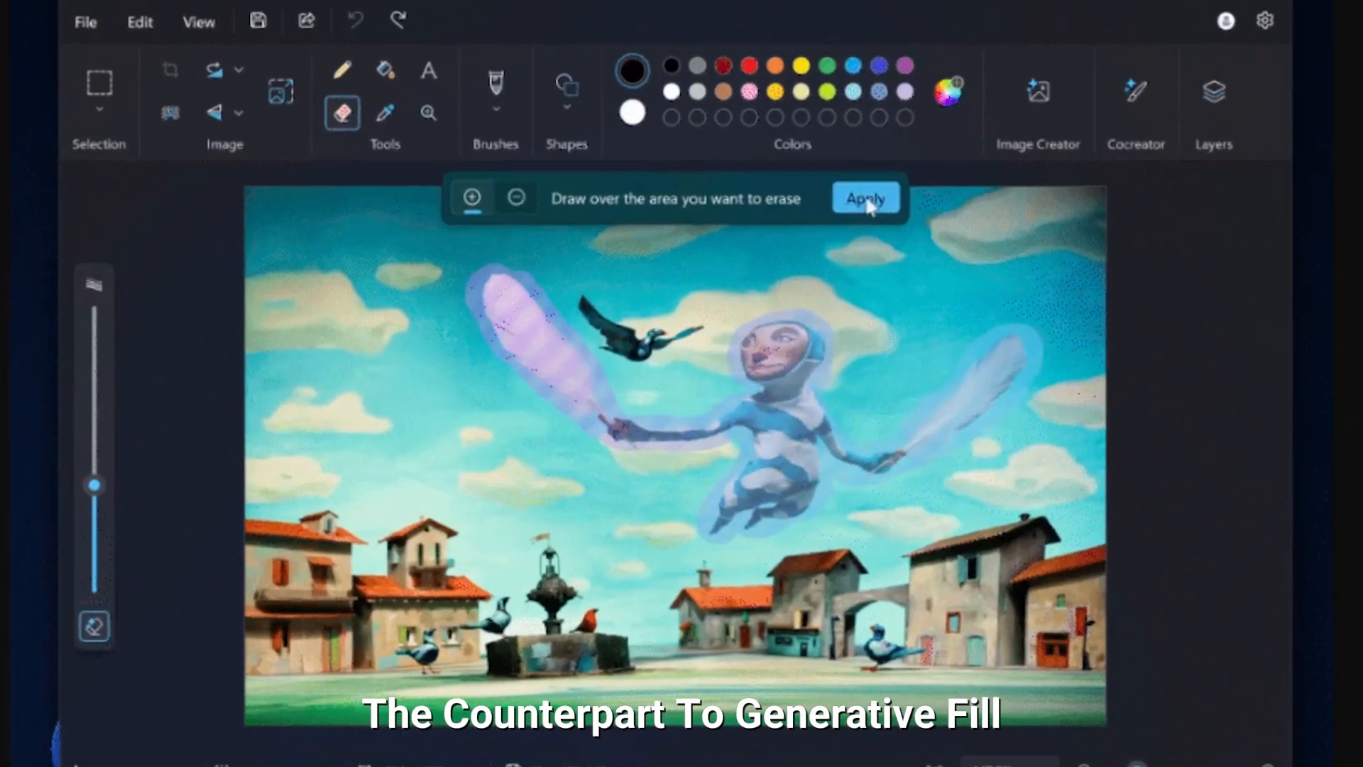
Apply Generative erase to remove the brushed-over floating figure and two feathers.
click(864, 198)
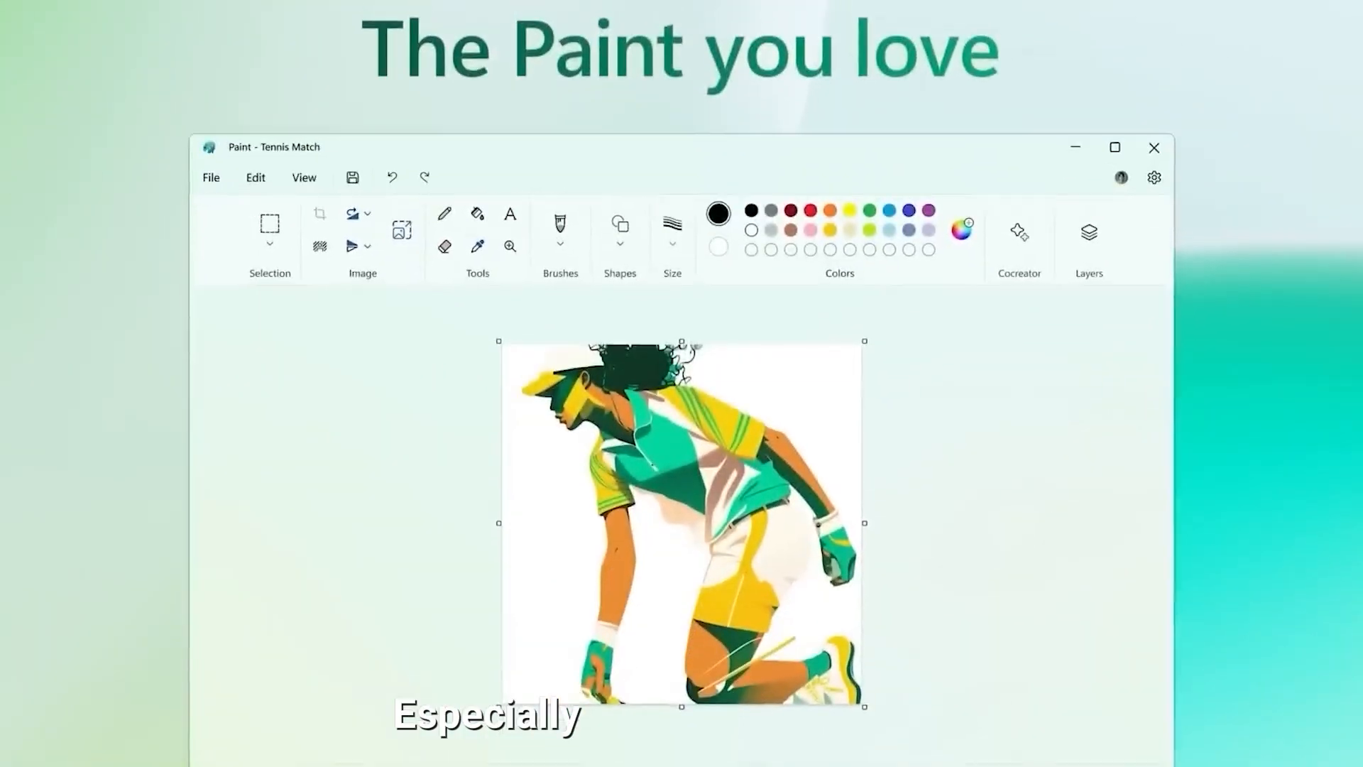
Show the Layers panel listing the kneeling tennis player as a single transparent layer.
click(1089, 232)
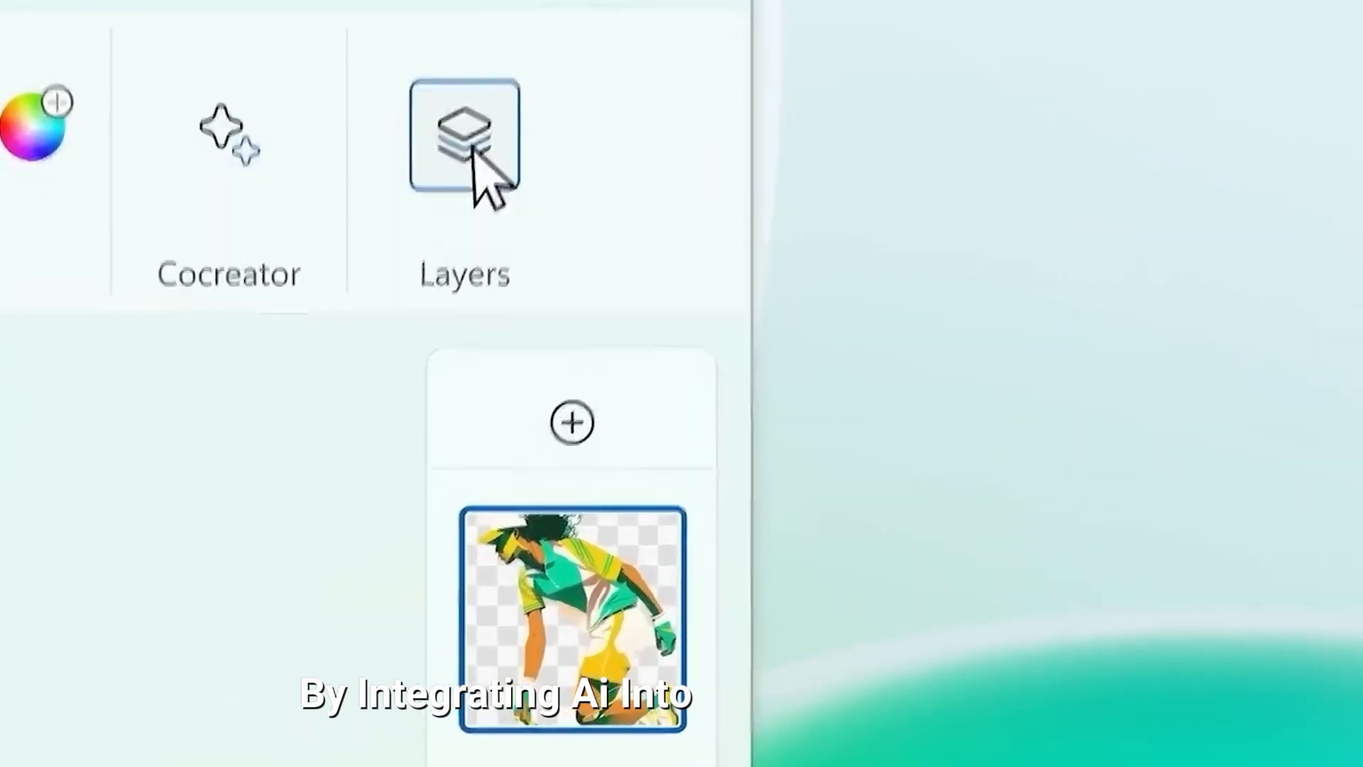